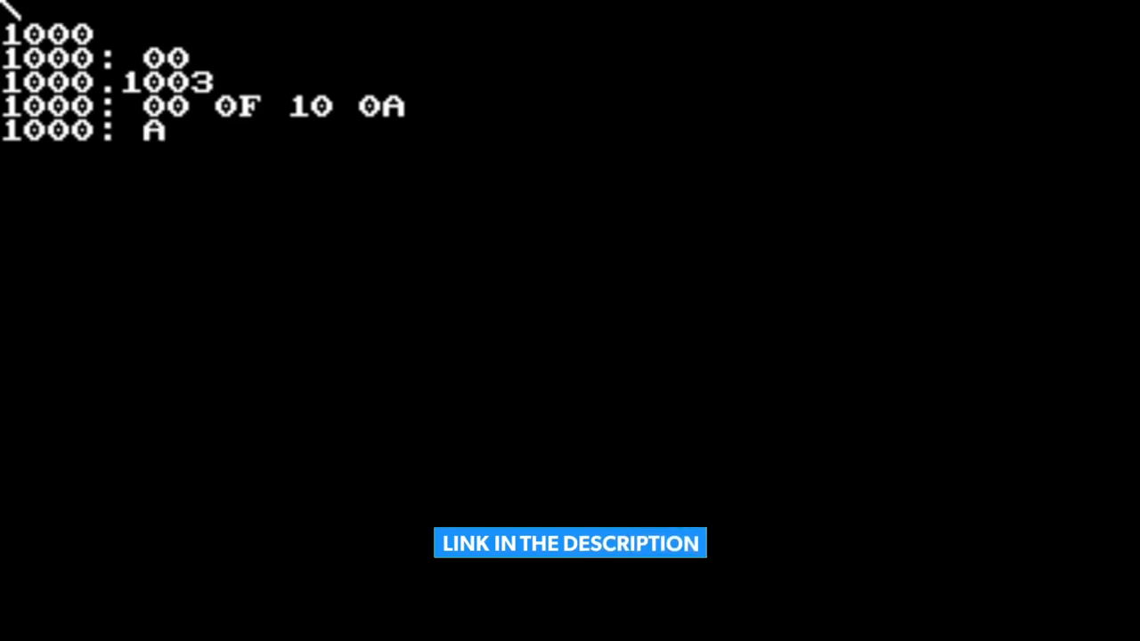
{"action": "type", "text": "A BB CC"}
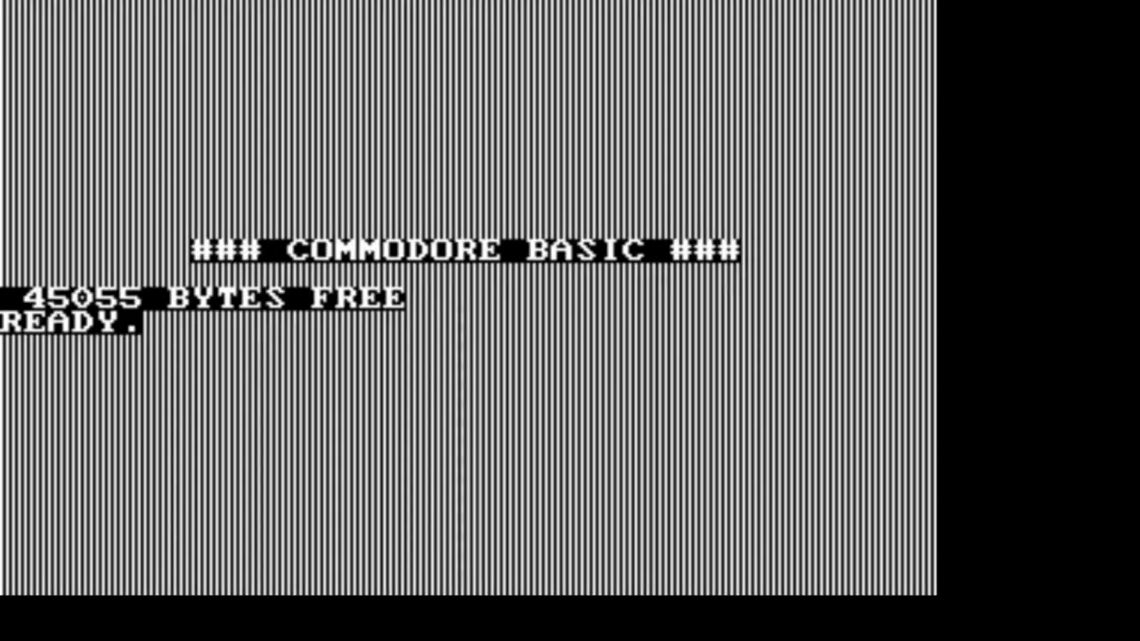
{"action": "type", "text": "10 PRIN"}
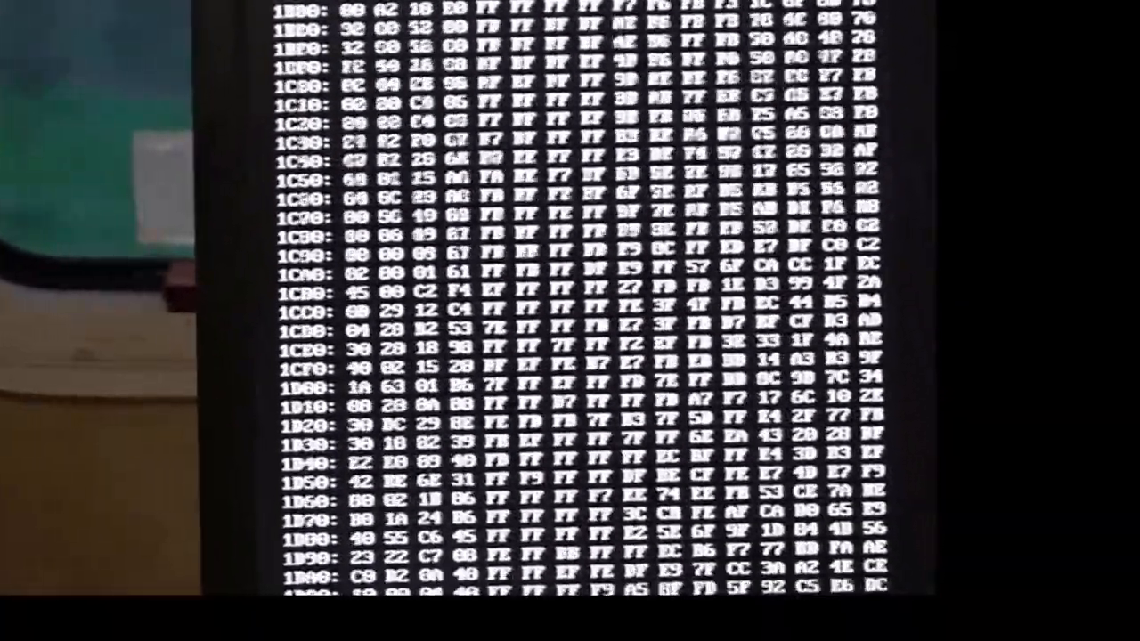
{"action": "scroll", "scroll_direction": "down", "scroll_amount": 3}
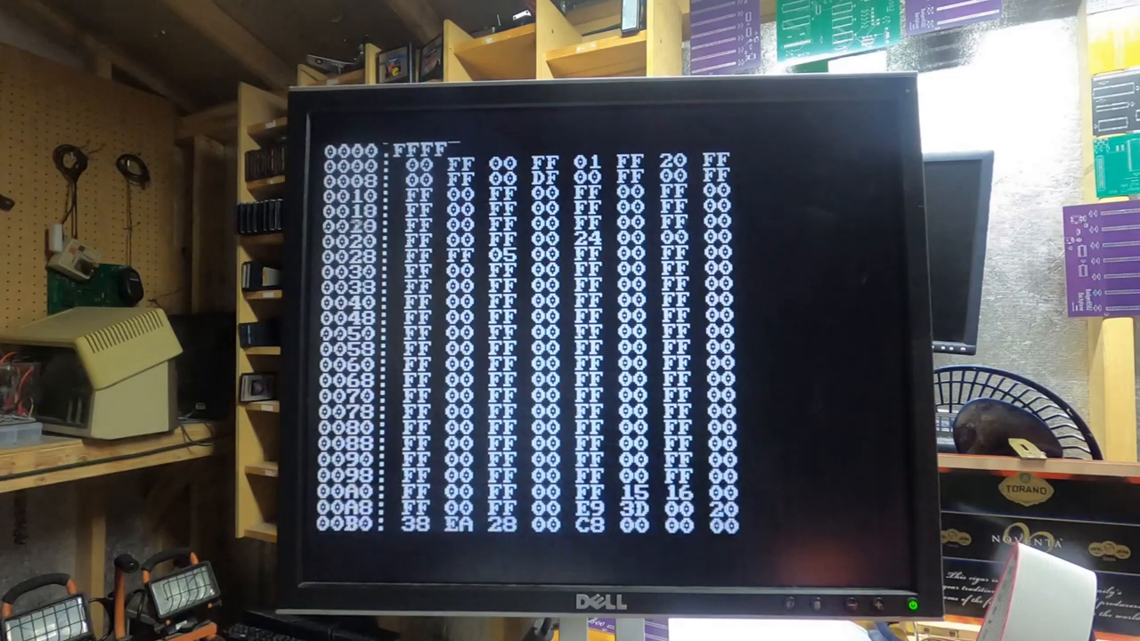
{"action": "scroll", "scroll_direction": "down", "scroll_amount": 3}
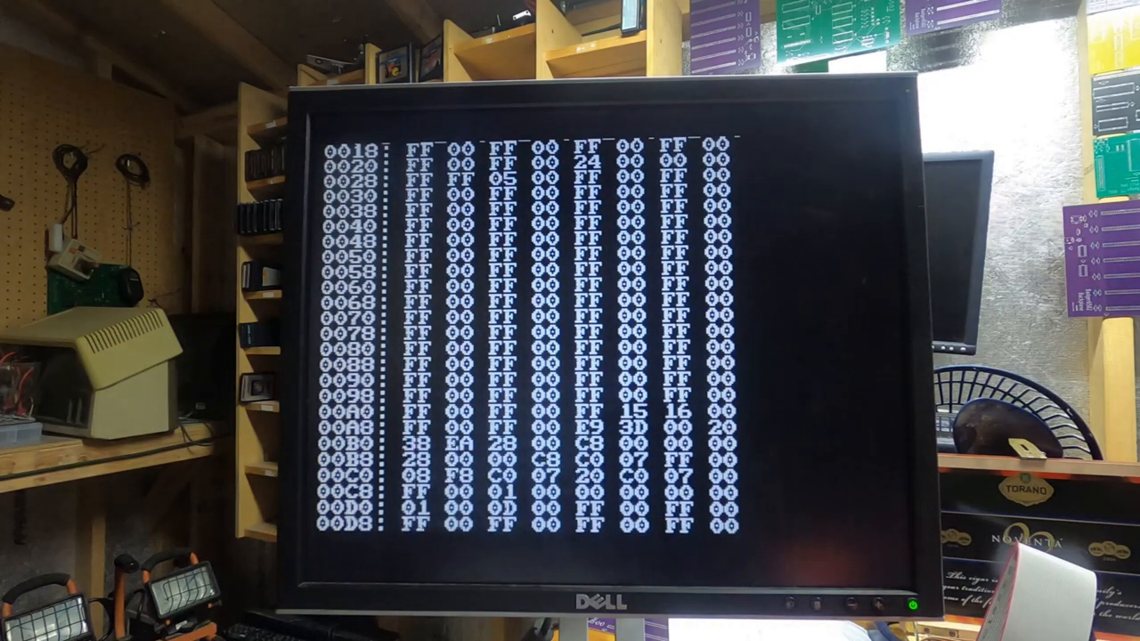